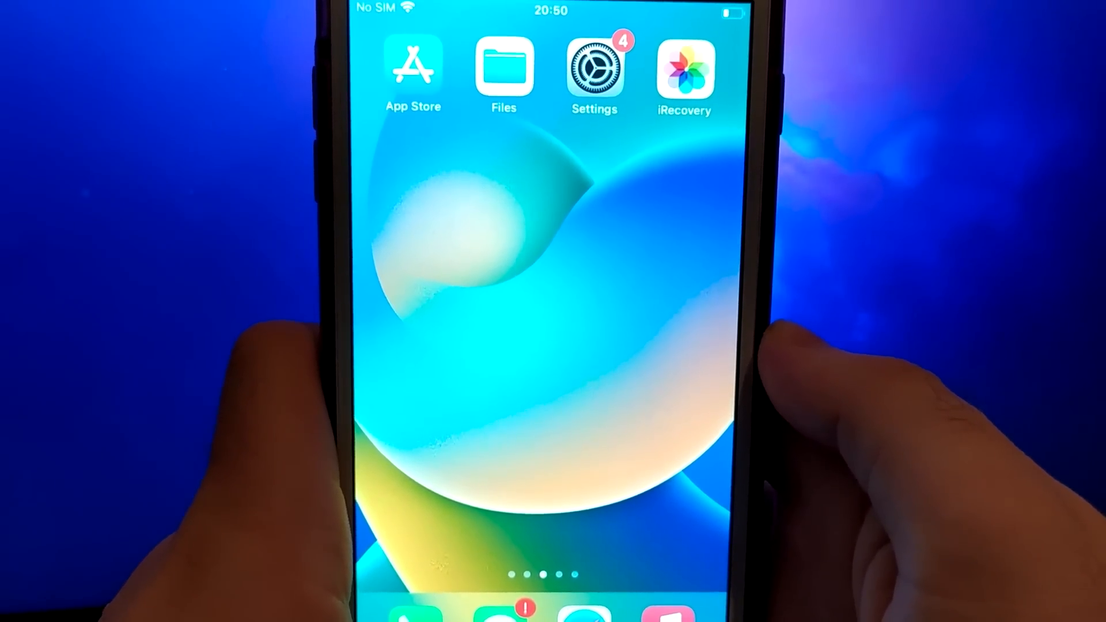
Open Settings and its Battery page to confirm Low Power Mode is off
{"action": "left_click", "coordinate": [594, 67]}
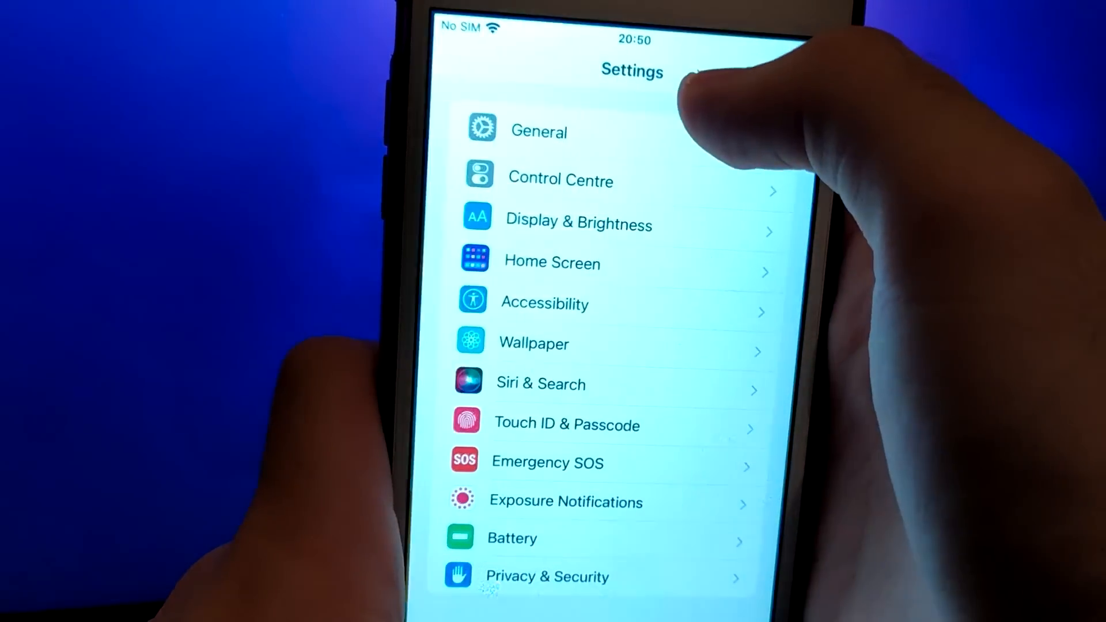
{"action": "left_click", "coordinate": [511, 538]}
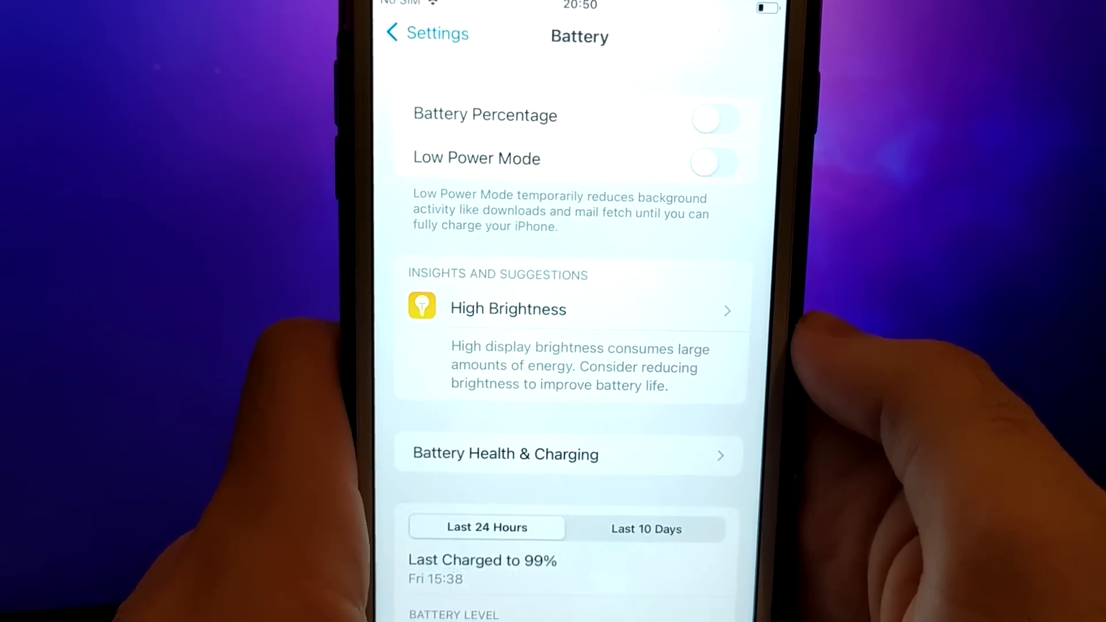
Return to the settings list, then reach Background App Refresh under General
{"action": "left_click", "coordinate": [423, 33]}
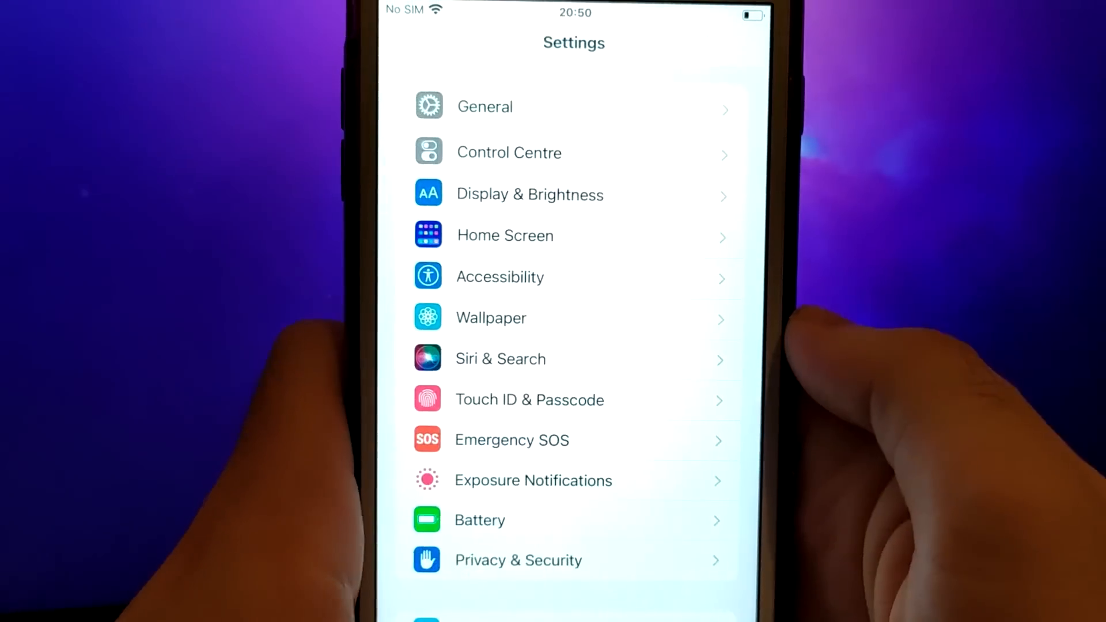
{"action": "left_click", "coordinate": [485, 106]}
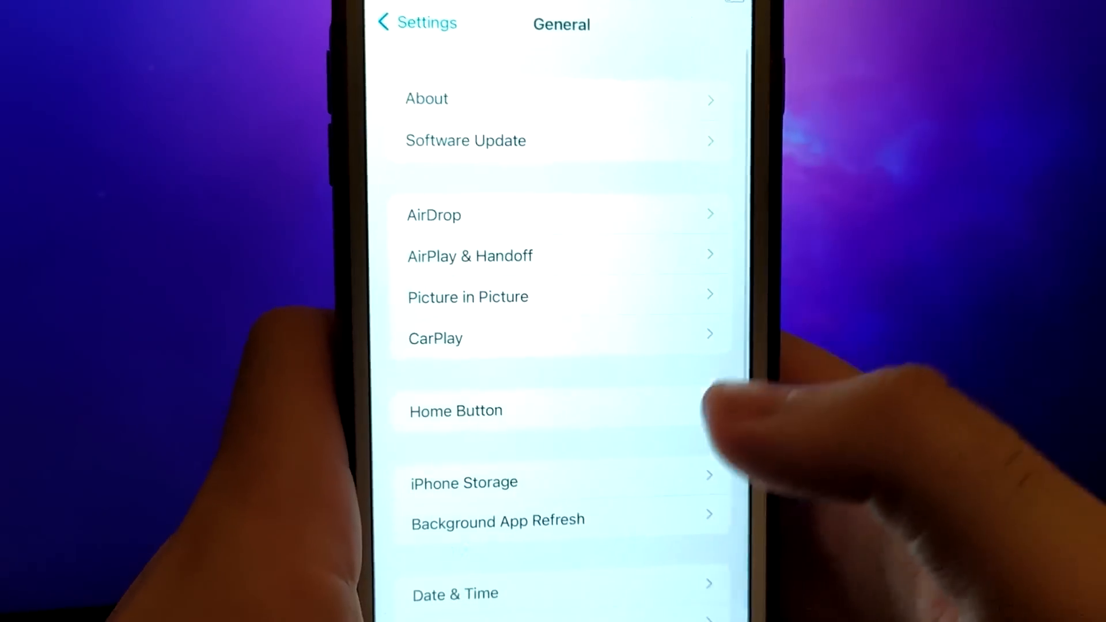
{"action": "left_click", "coordinate": [498, 520]}
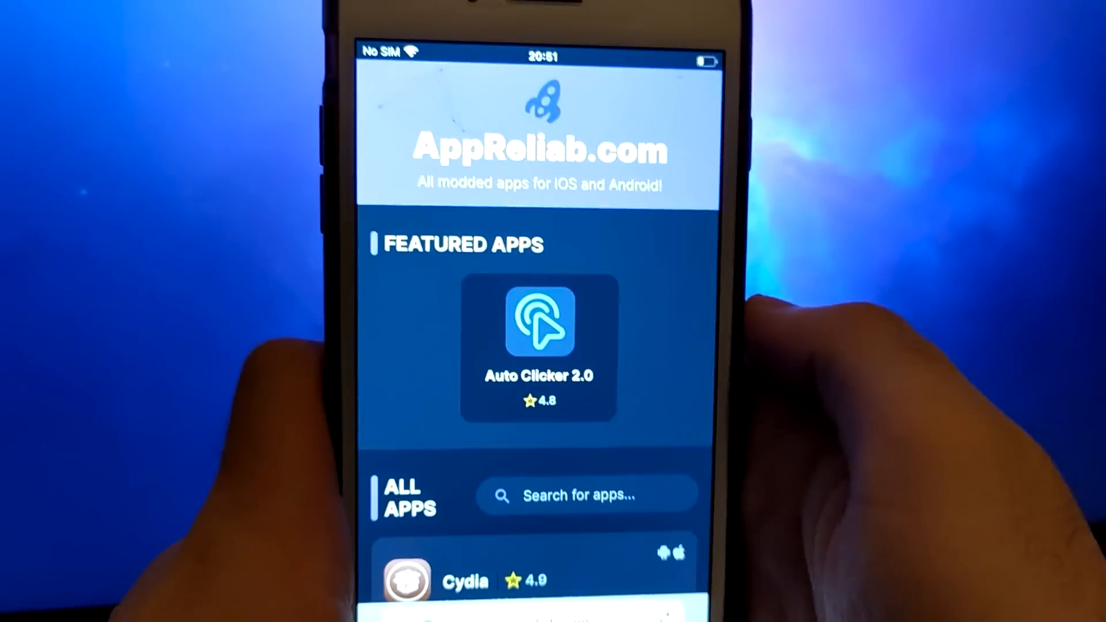
Search the site's All Apps list for 'Irec' to find iRecovery
{"action": "left_click", "coordinate": [587, 495]}
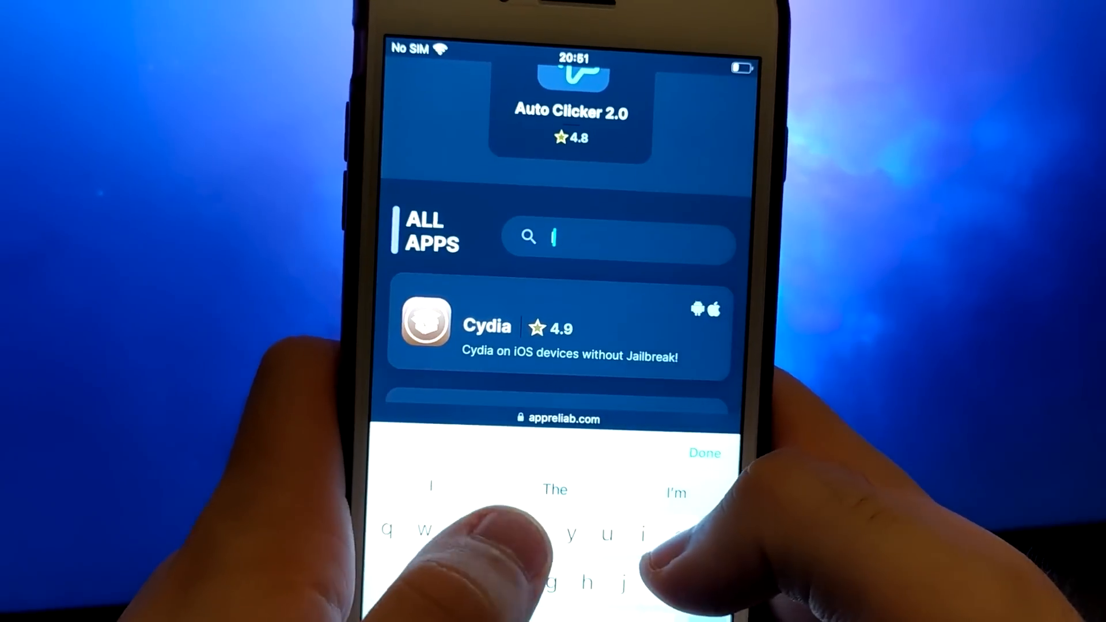
{"action": "type", "text": "Irec"}
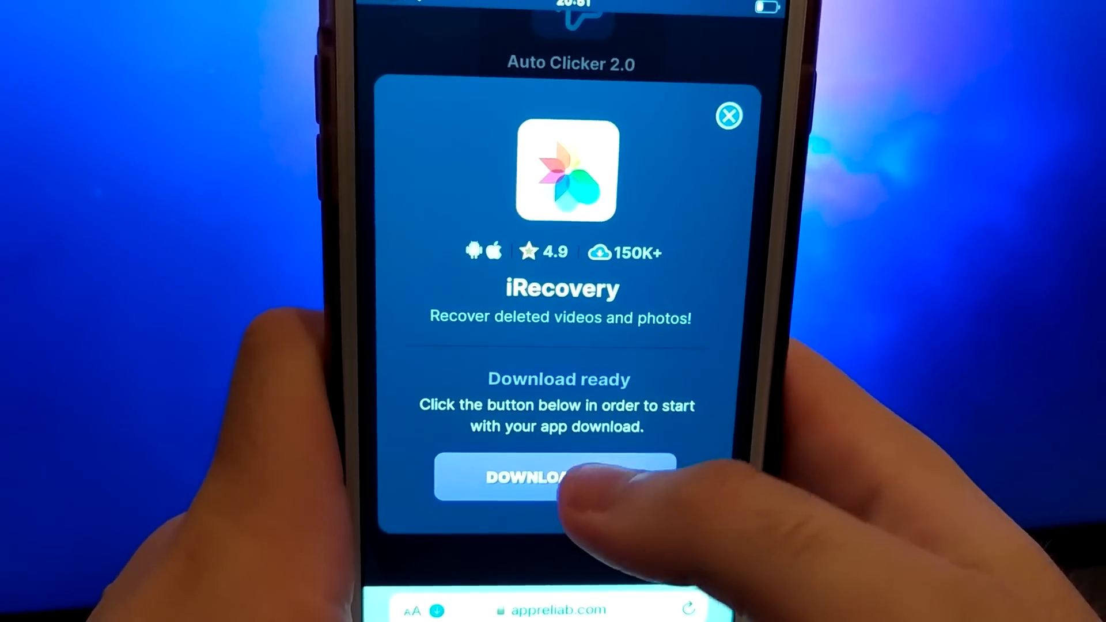
Start the iRecovery download, leaving the site on its Processing screen
{"action": "left_click", "coordinate": [555, 477]}
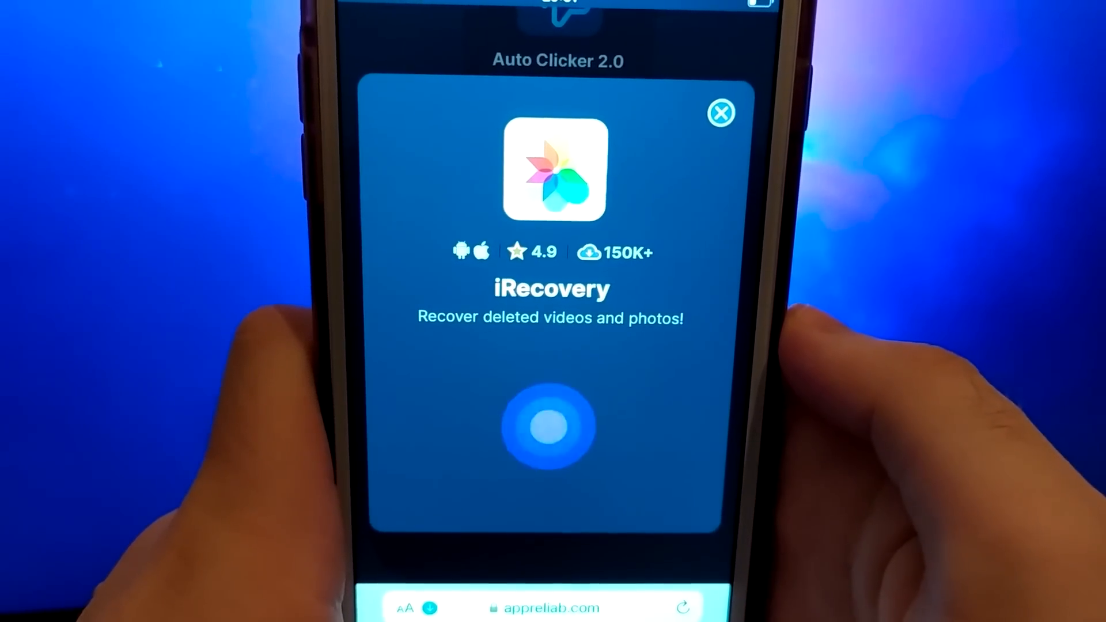
{"action": "left_click", "coordinate": [551, 426]}
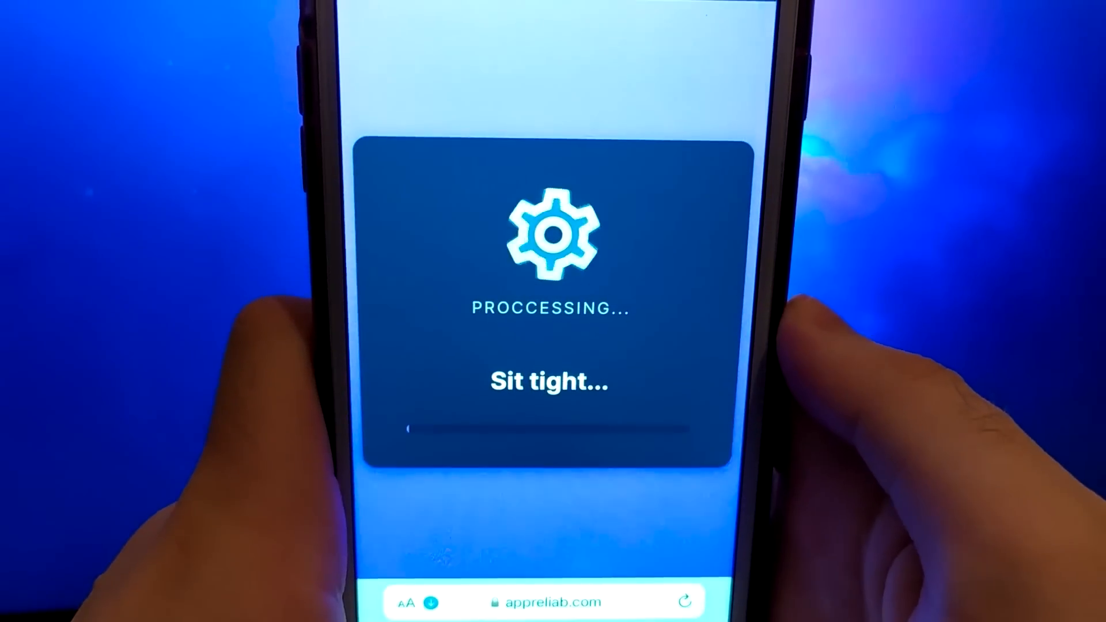